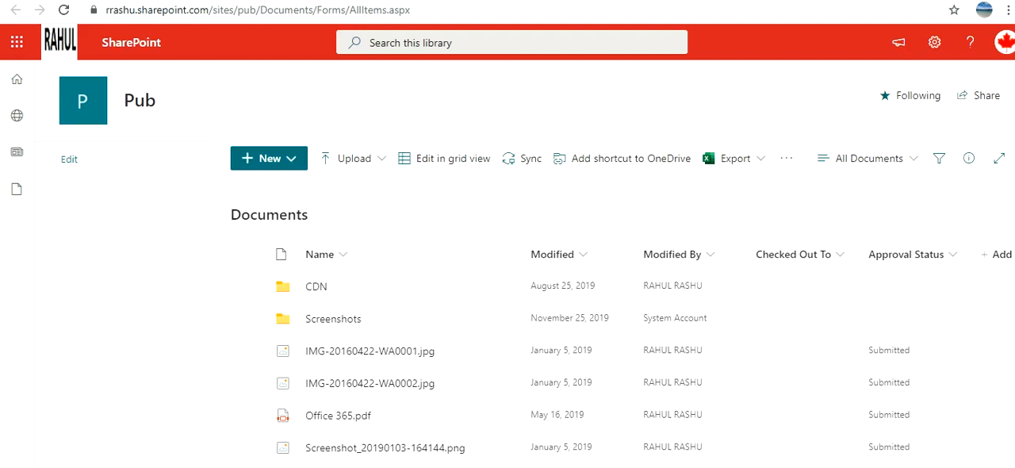
{"action": "mouse_move", "coordinate": [384, 447]}
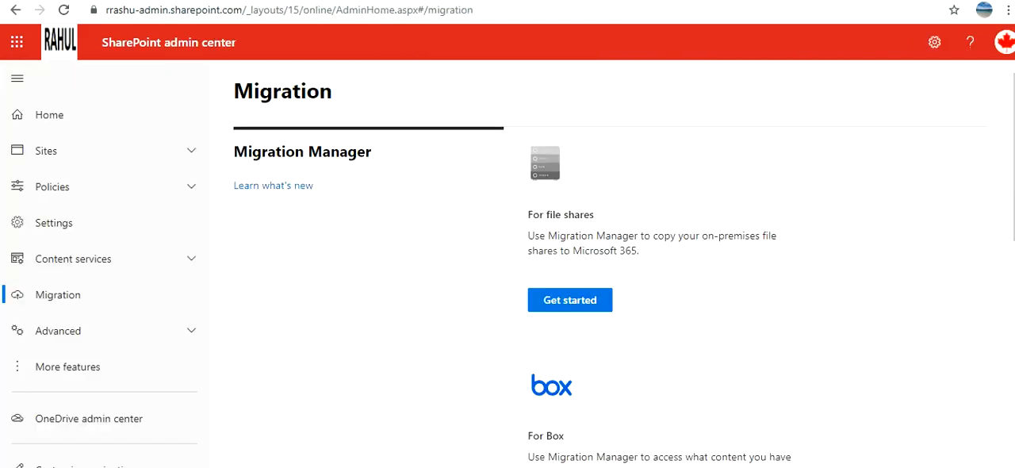
Return to the admin center Home and go to the Migration page listing file share and Box options
{"action": "left_click", "coordinate": [49, 114]}
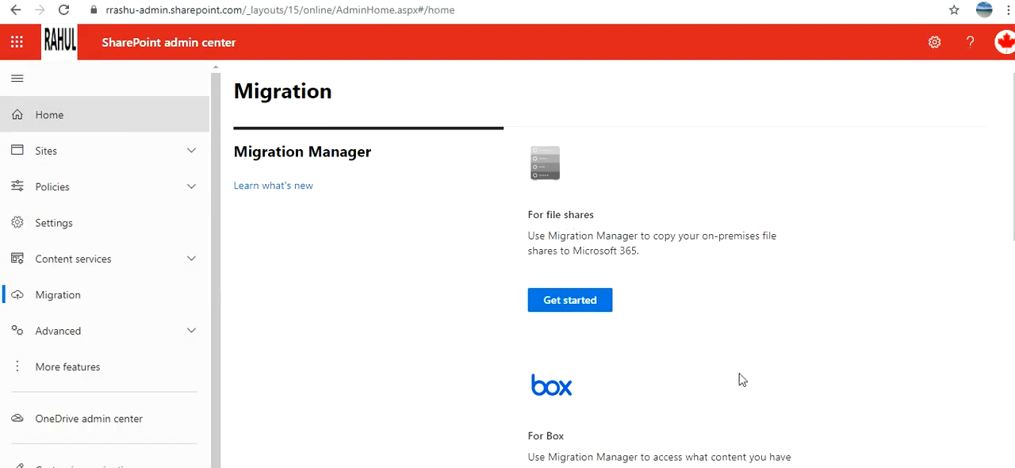
{"action": "left_click", "coordinate": [48, 114]}
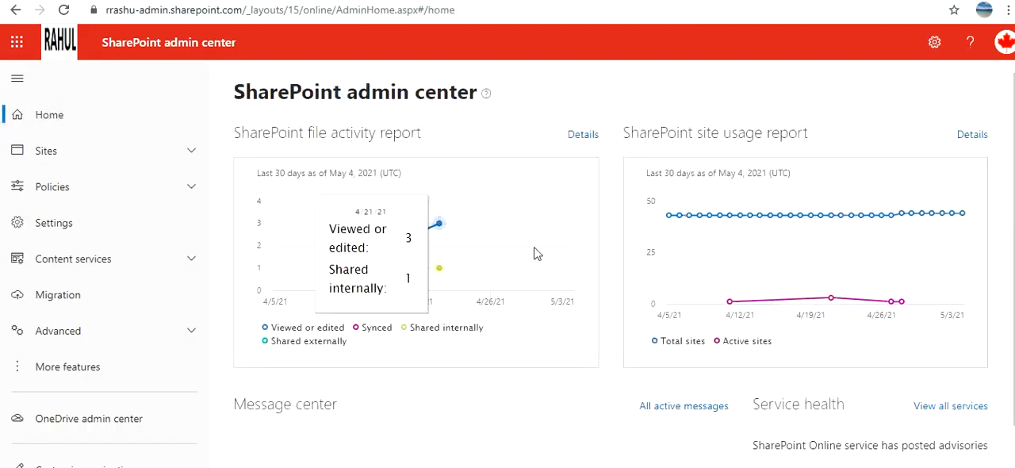
{"action": "mouse_move", "coordinate": [437, 223]}
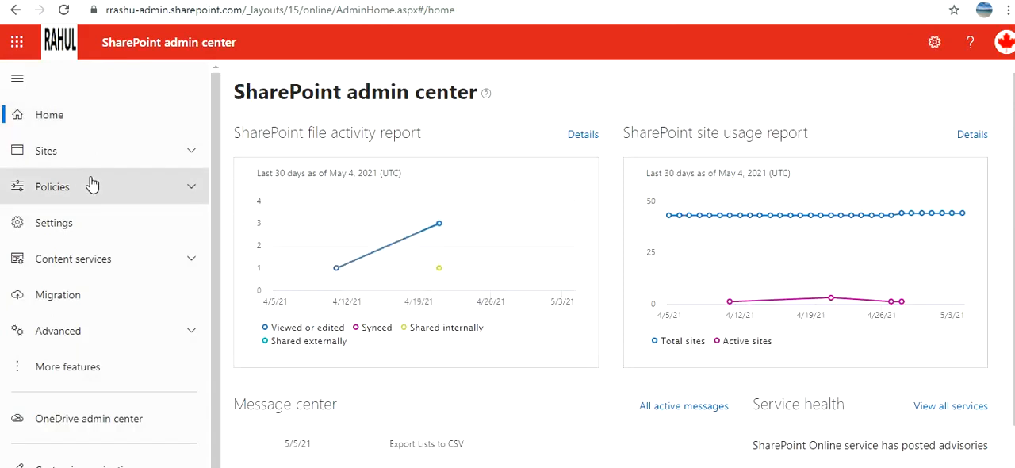
{"action": "left_click", "coordinate": [57, 295]}
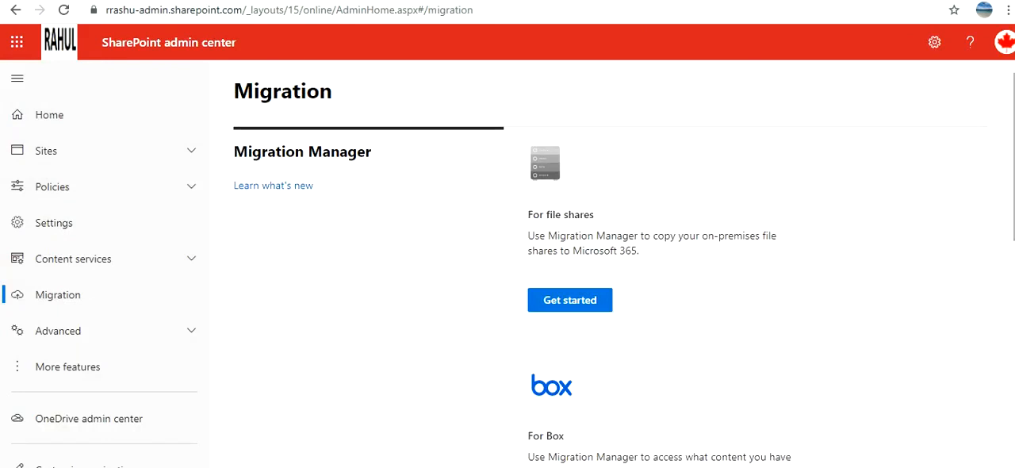
{"action": "scroll", "scroll_direction": "down", "scroll_amount": 3}
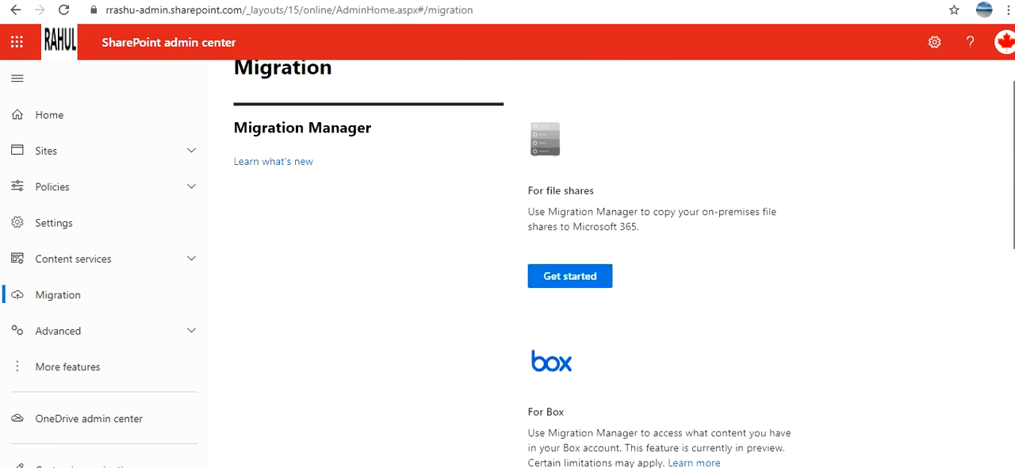
{"action": "scroll", "scroll_direction": "down", "scroll_amount": 3}
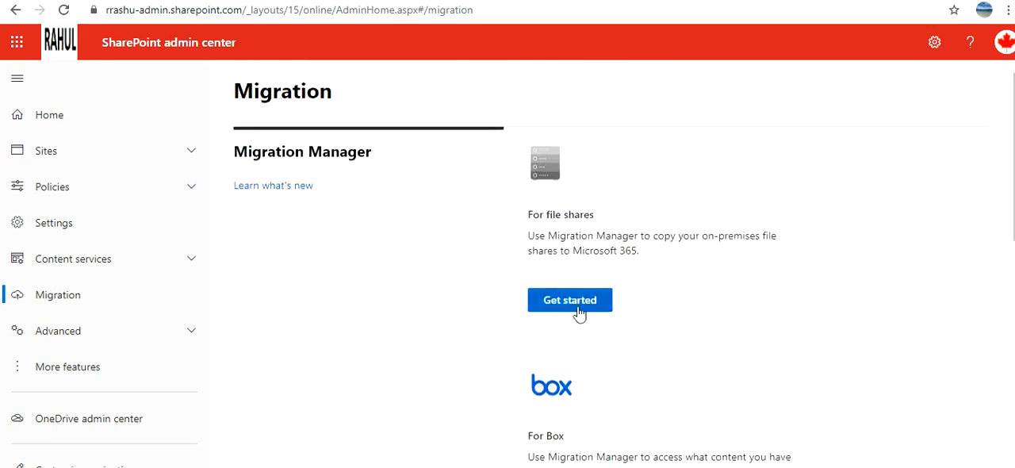
Start file share migration via Get started and review the migration page contents
{"action": "left_click", "coordinate": [569, 300]}
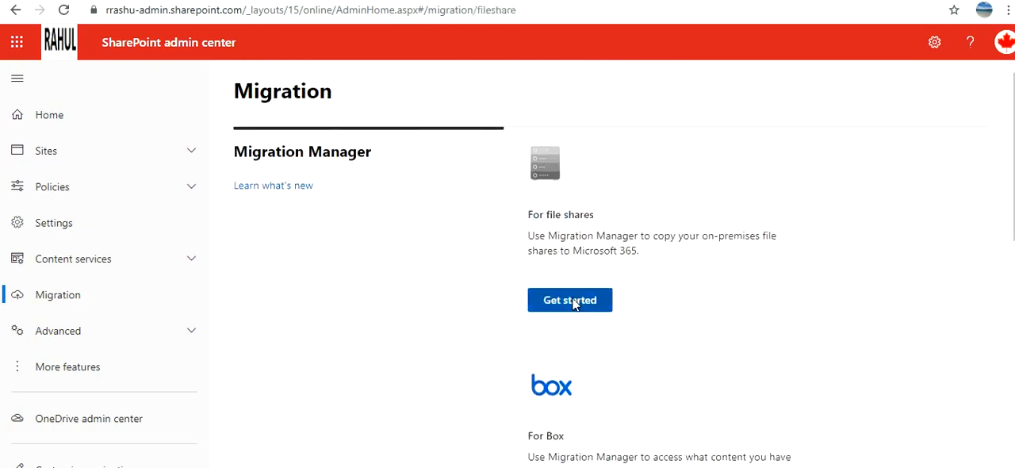
{"action": "left_click", "coordinate": [570, 299]}
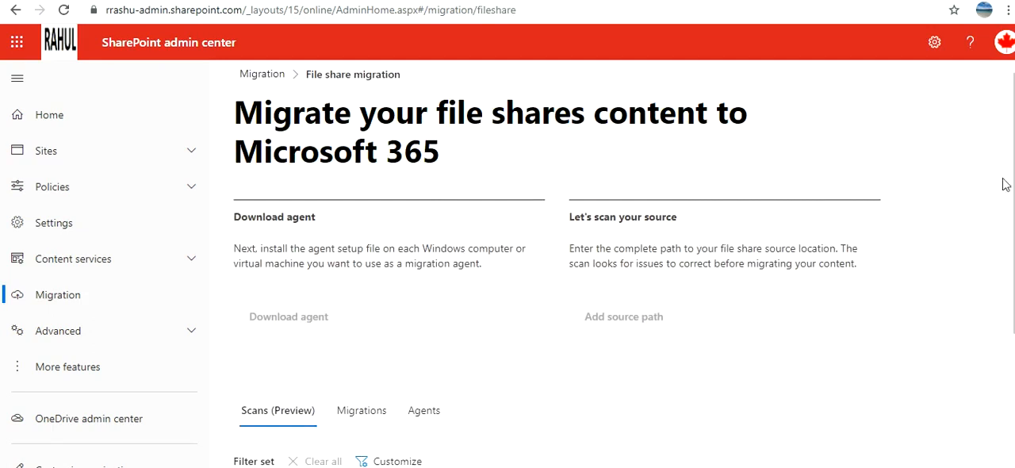
{"action": "scroll", "scroll_direction": "down", "scroll_amount": 3}
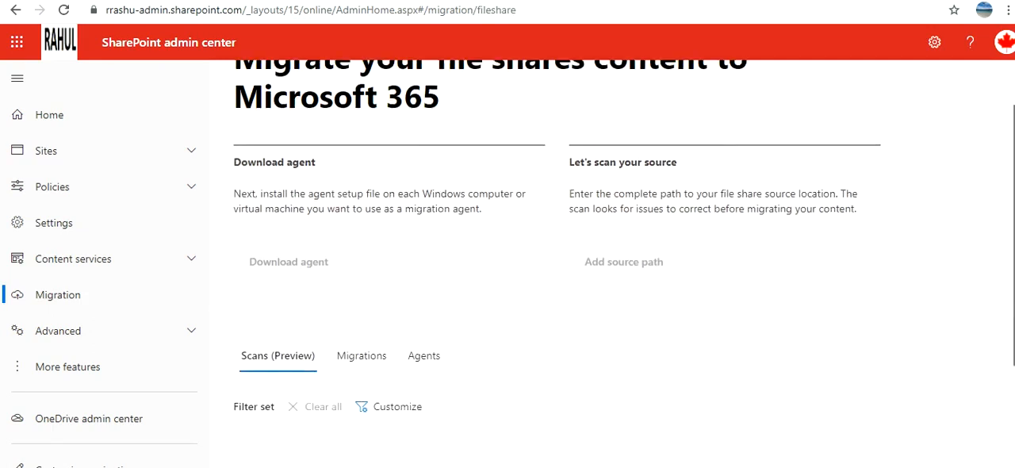
{"action": "scroll", "scroll_direction": "down", "scroll_amount": 3}
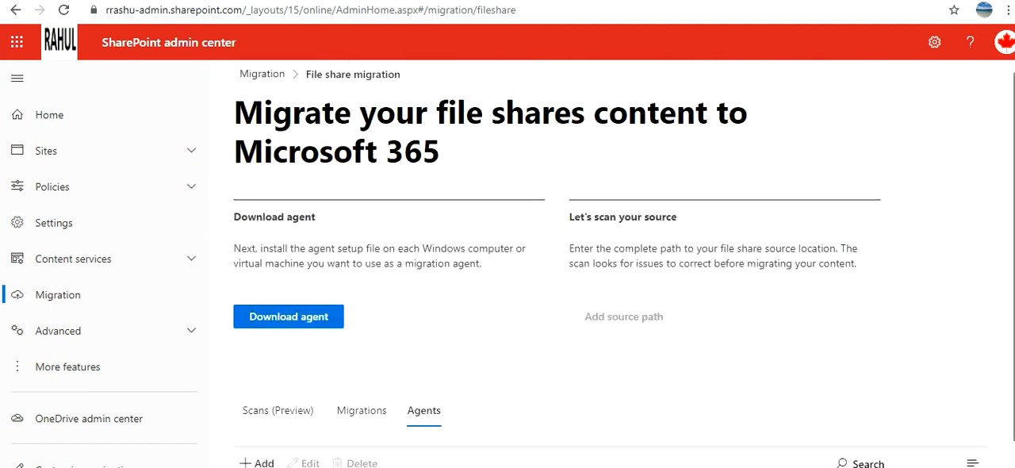
{"action": "scroll", "scroll_direction": "down", "scroll_amount": 3}
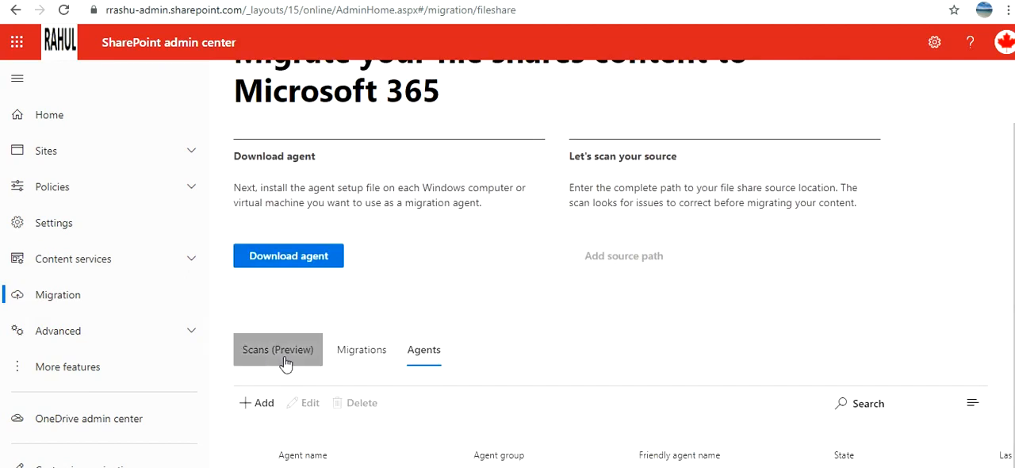
Check the Scans and Agents lists and download the migration agent installer
{"action": "left_click", "coordinate": [277, 348]}
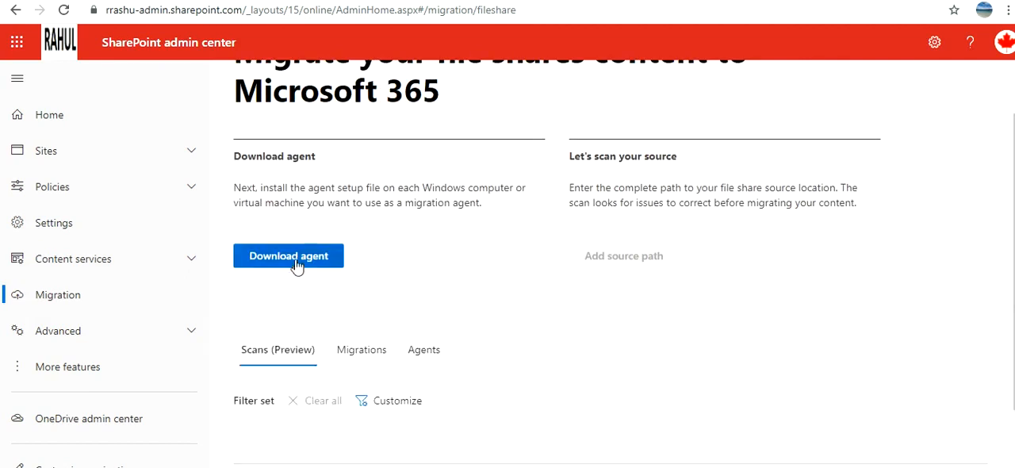
{"action": "left_click", "coordinate": [288, 255]}
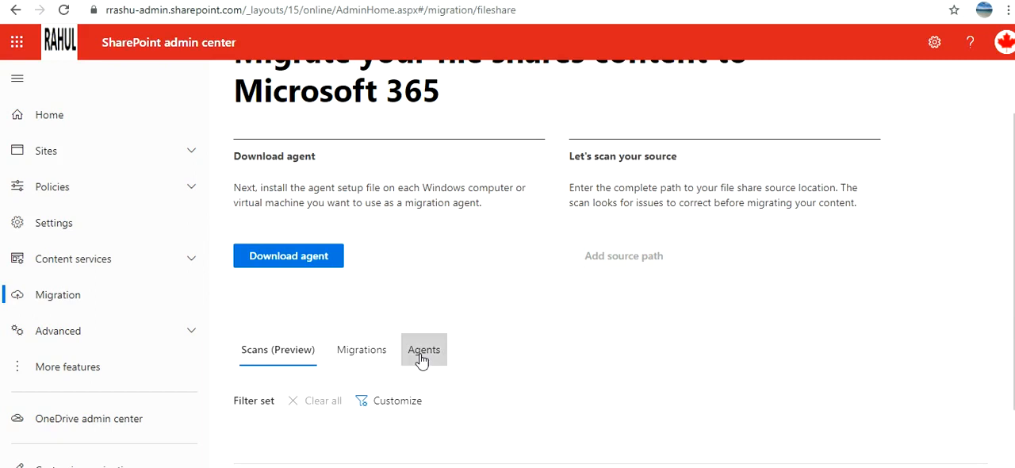
{"action": "left_click", "coordinate": [277, 349]}
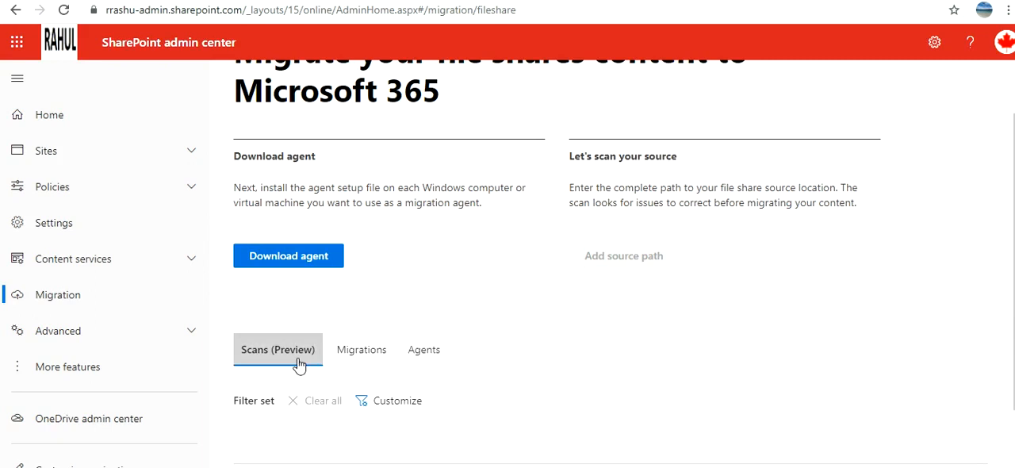
Reinstall the migration agent with Microsoft 365 sign-in under the Windows account and close setup
{"action": "left_click", "coordinate": [289, 256]}
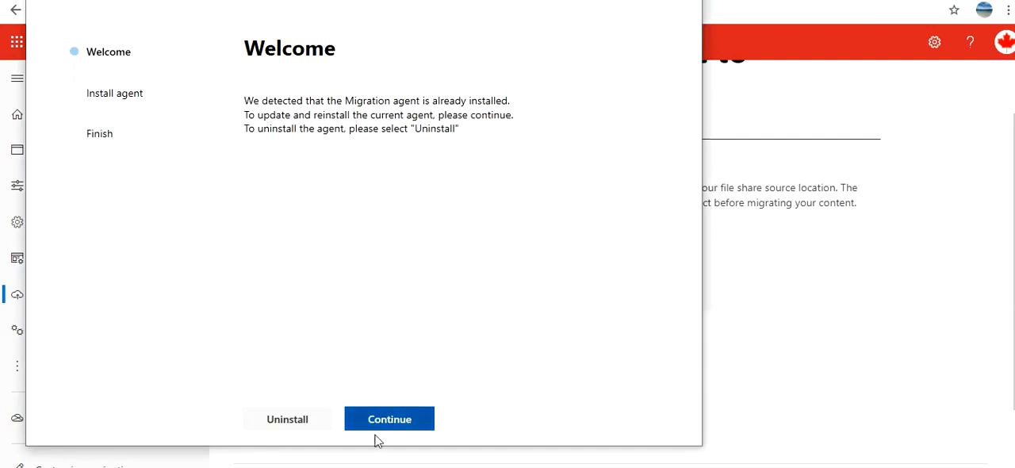
{"action": "left_click", "coordinate": [388, 419]}
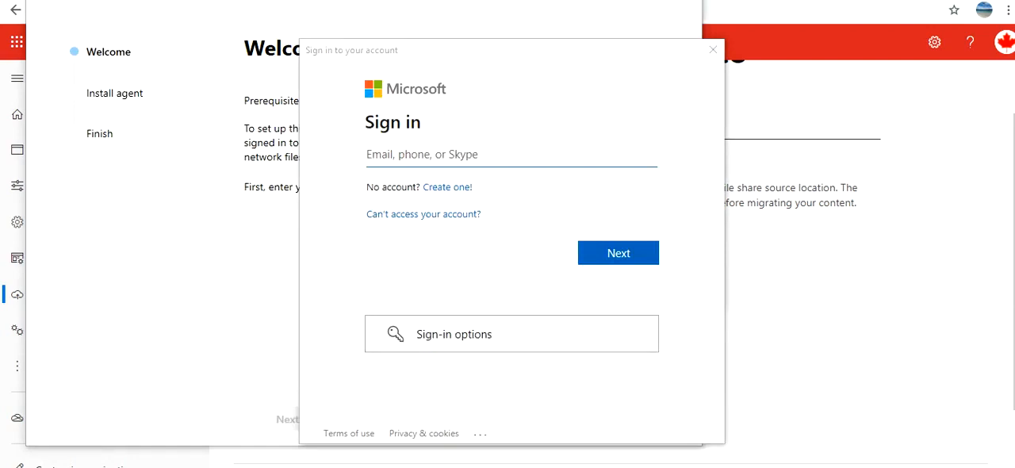
{"action": "left_click", "coordinate": [711, 51]}
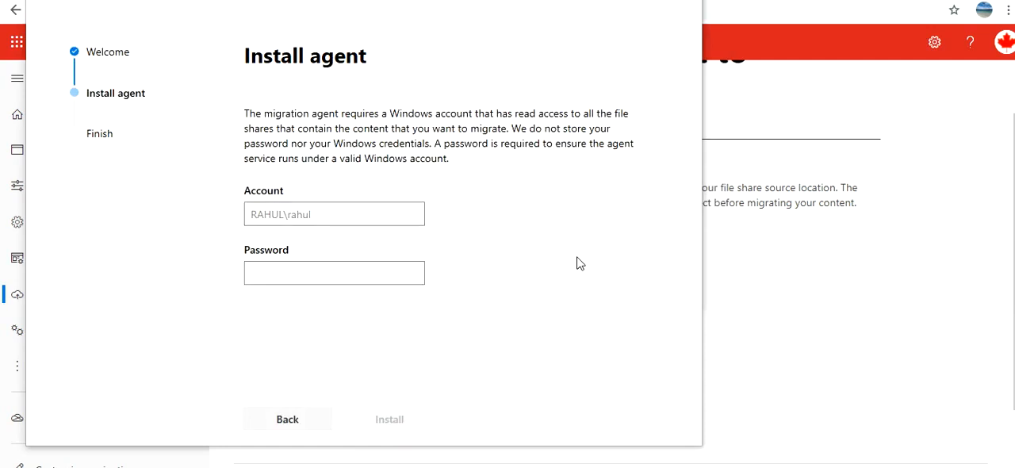
{"action": "mouse_move", "coordinate": [783, 457]}
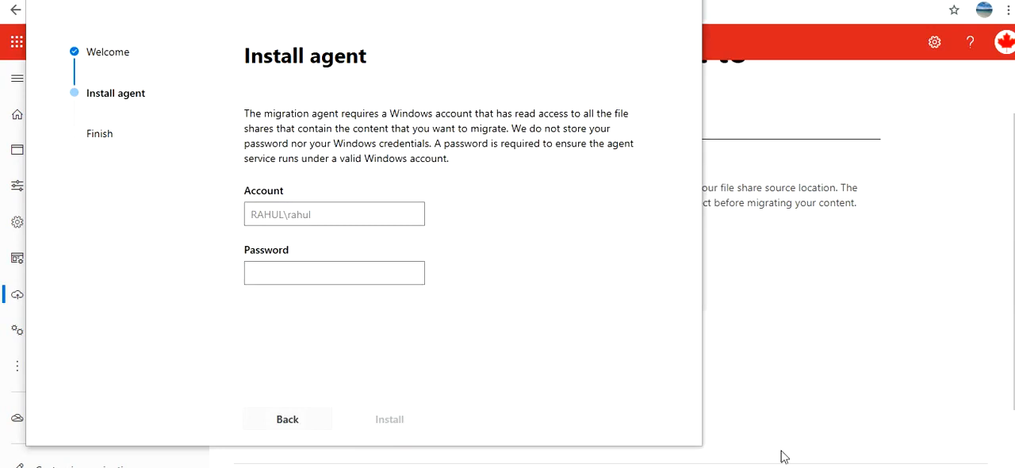
{"action": "left_click", "coordinate": [390, 418]}
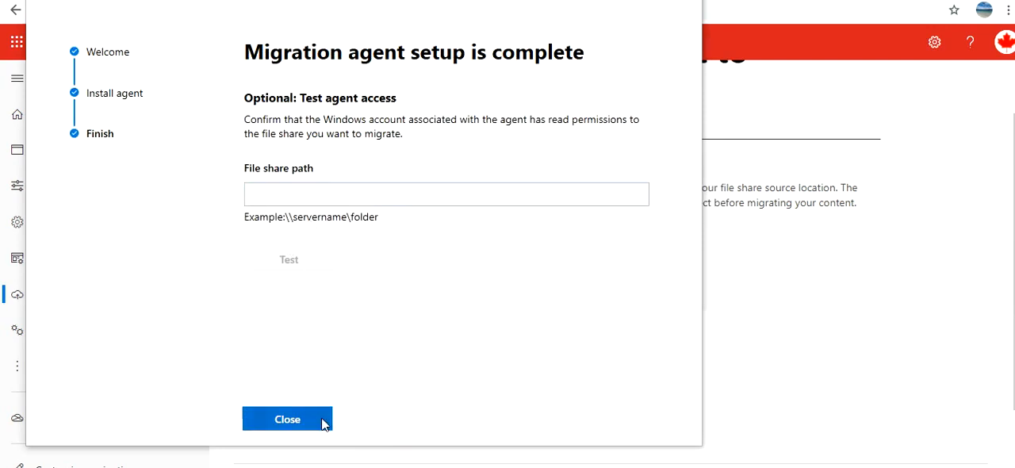
{"action": "left_click", "coordinate": [287, 419]}
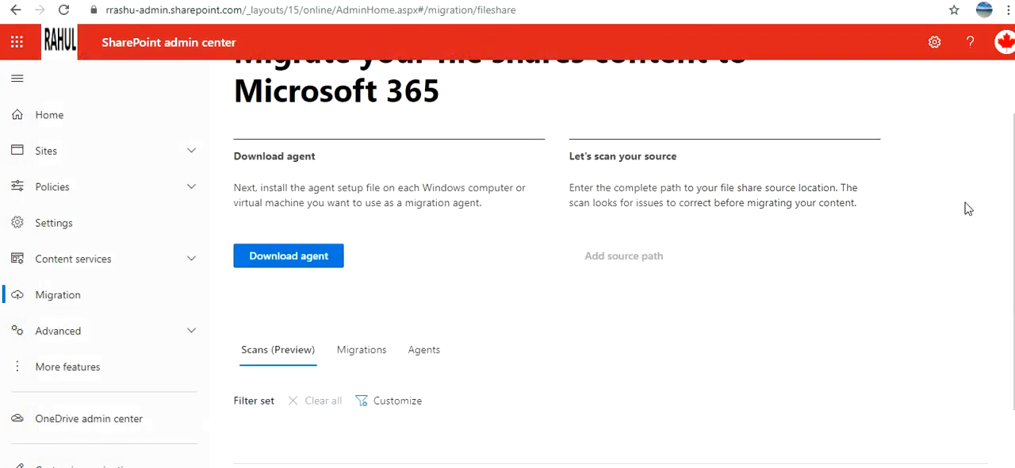
Review the new agent's details and working folder path, then dismiss the details panel
{"action": "scroll", "scroll_direction": "down", "scroll_amount": 3}
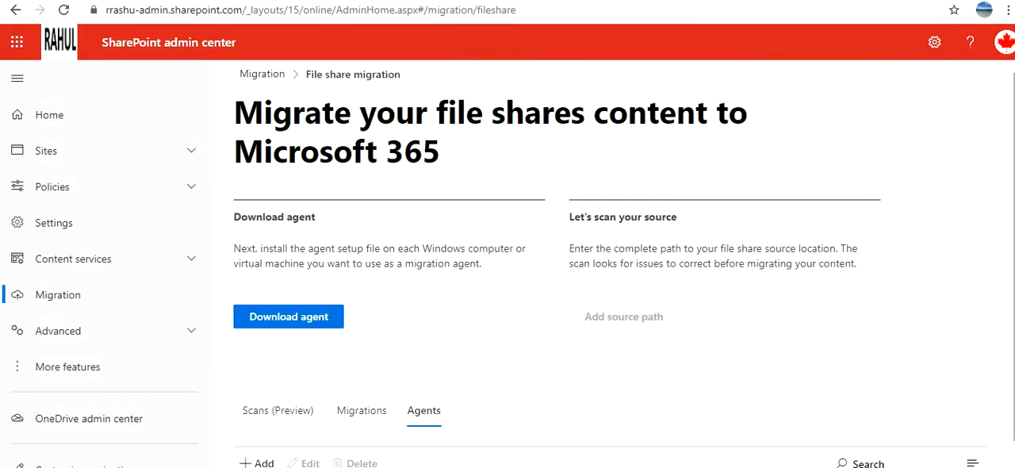
{"action": "scroll", "scroll_direction": "down", "scroll_amount": 3}
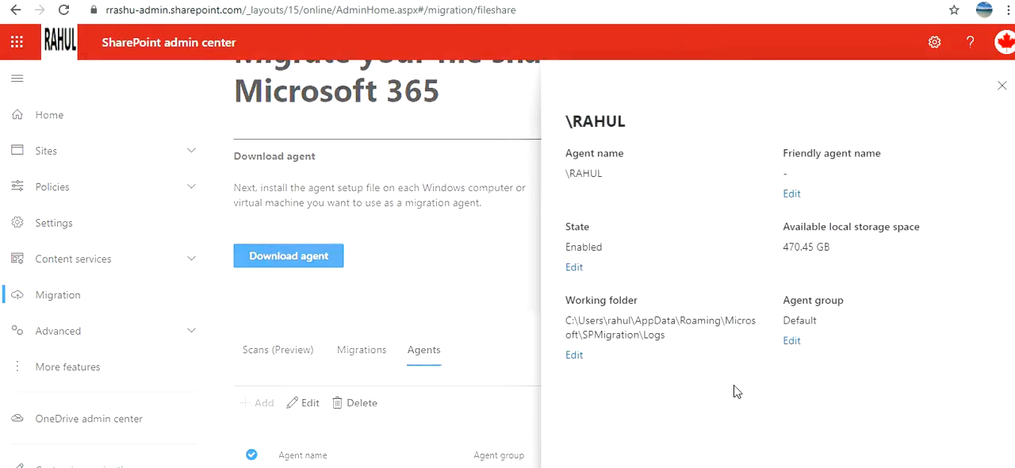
{"action": "mouse_move", "coordinate": [968, 92]}
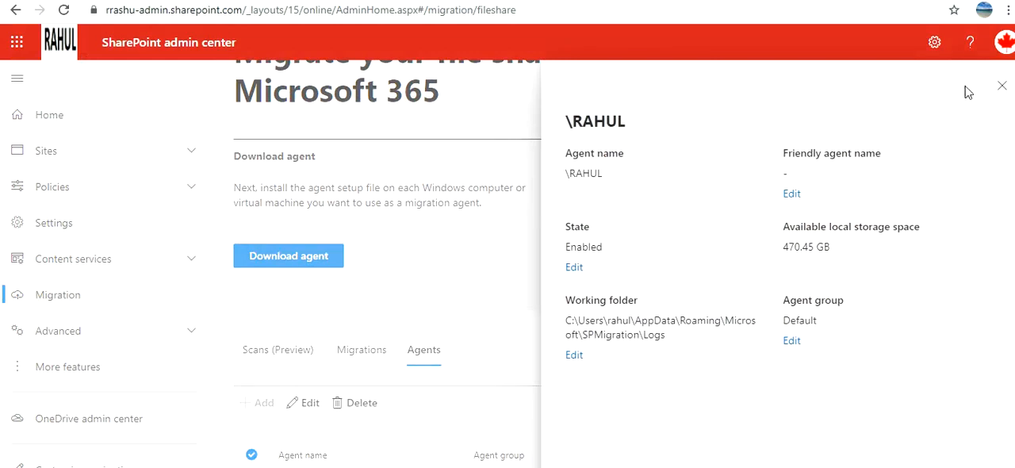
{"action": "mouse_move", "coordinate": [673, 335]}
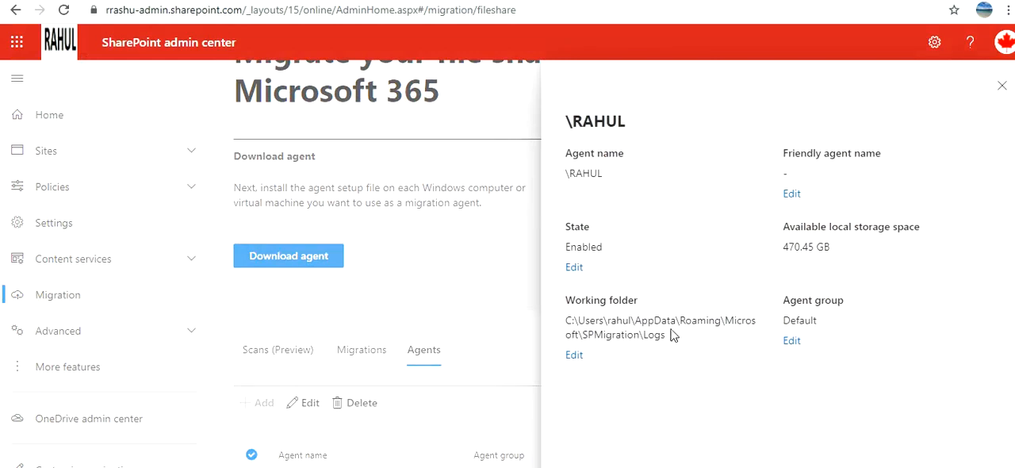
{"action": "left_click_drag", "start_coordinate": [610, 320], "coordinate": [666, 334]}
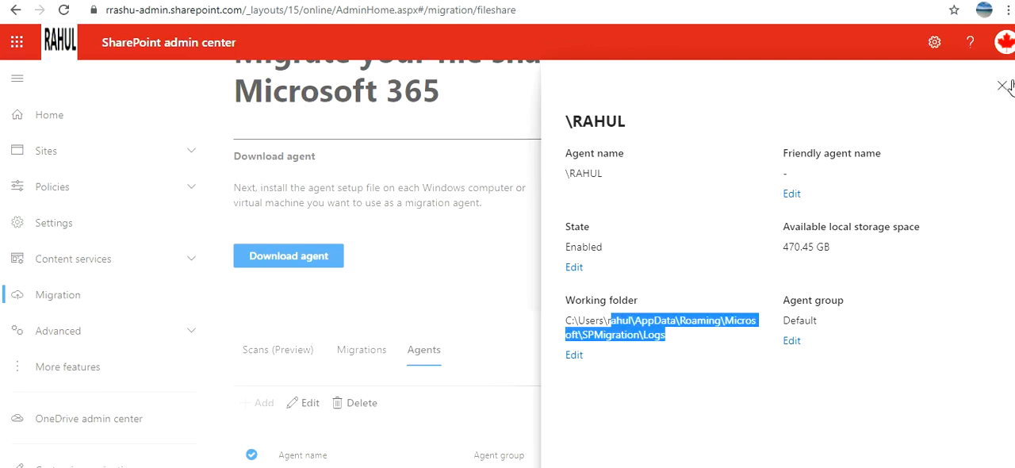
{"action": "left_click", "coordinate": [999, 86]}
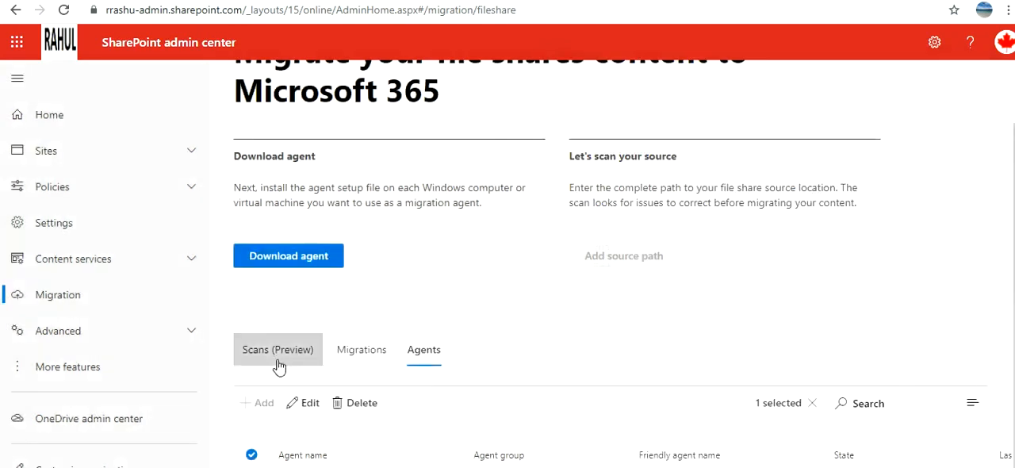
Add a new migration task with source \\rahul\C$\Users\rahul\Documents\ToSharepoint
{"action": "left_click", "coordinate": [361, 349]}
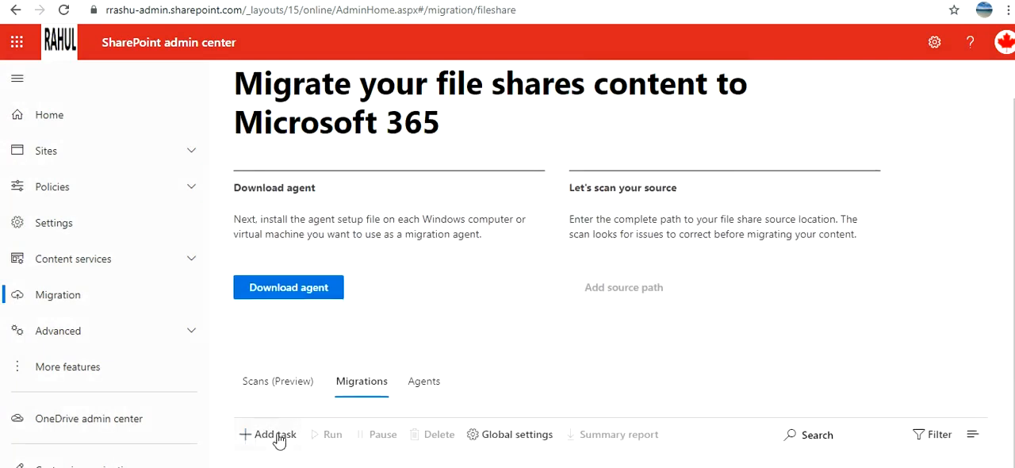
{"action": "left_click", "coordinate": [273, 434]}
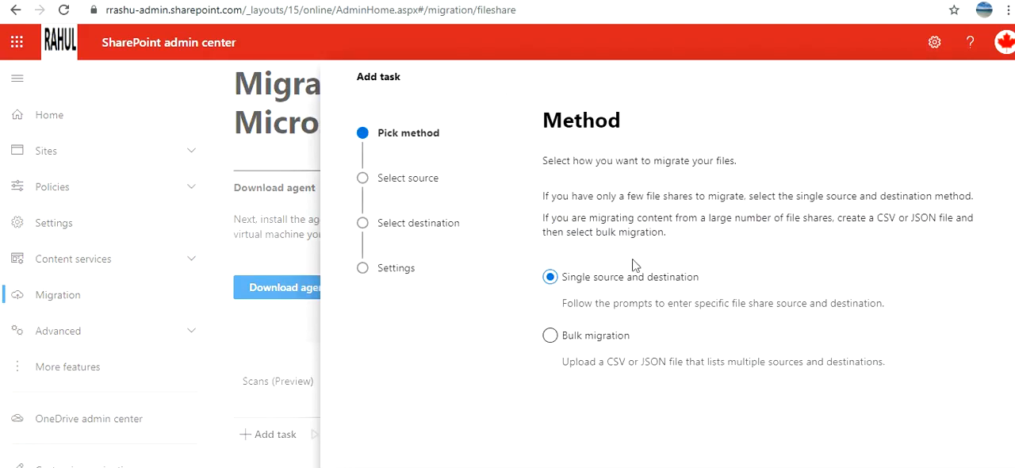
{"action": "mouse_move", "coordinate": [534, 346]}
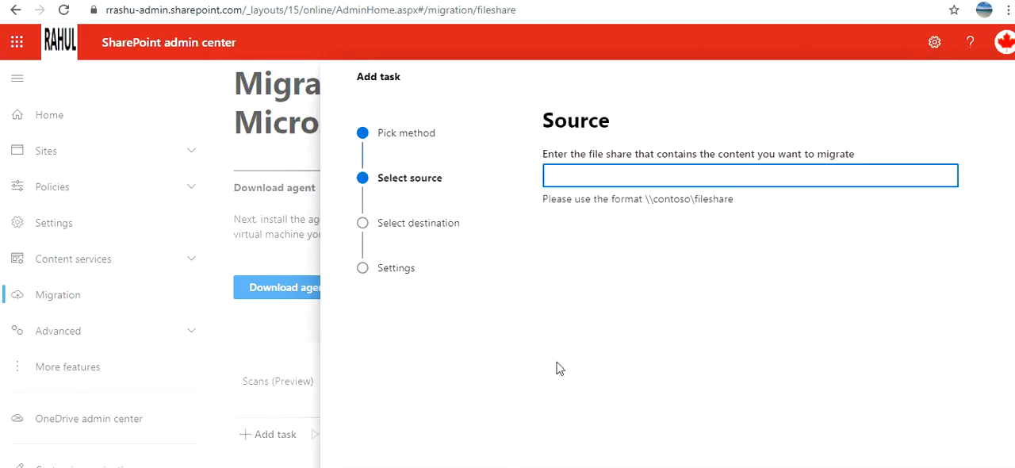
{"action": "left_click", "coordinate": [748, 175]}
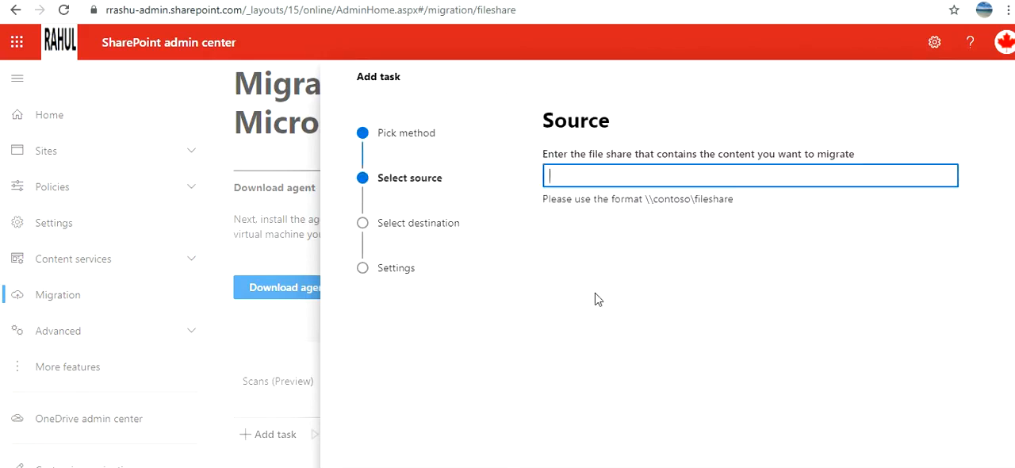
{"action": "mouse_move", "coordinate": [680, 205]}
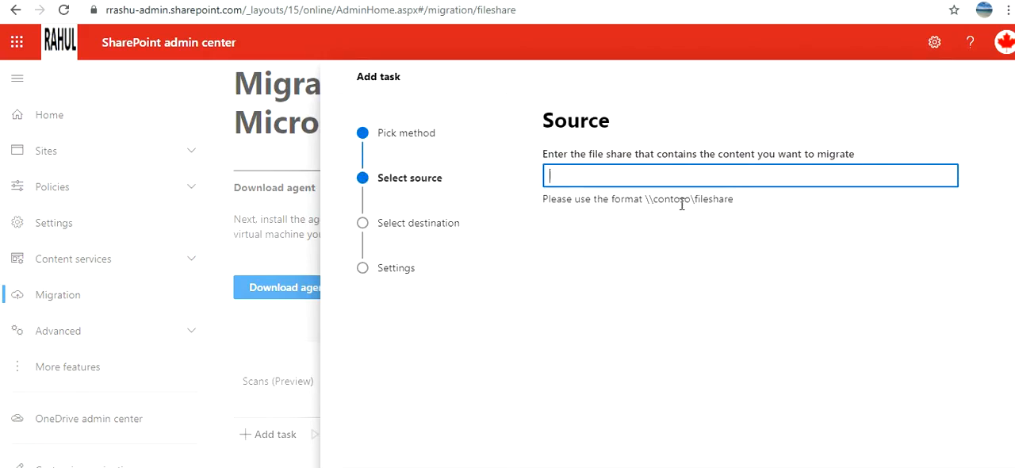
{"action": "mouse_move", "coordinate": [713, 368]}
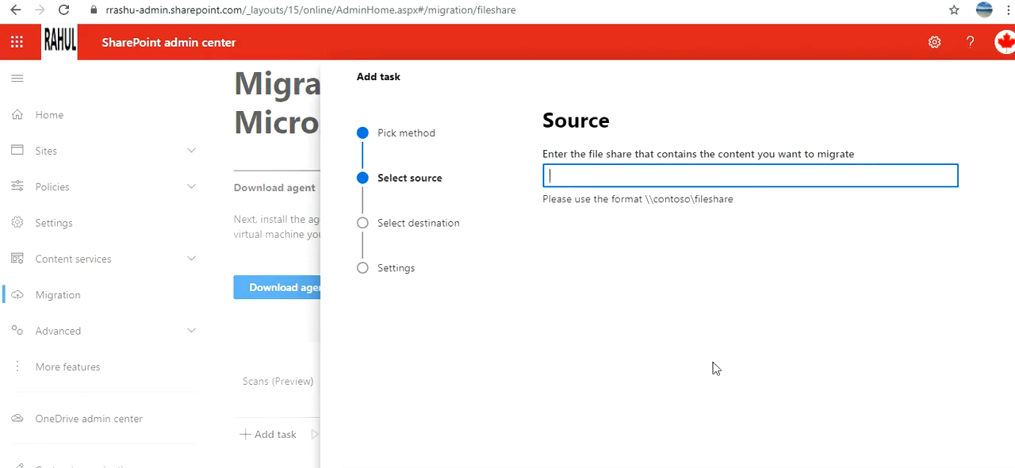
{"action": "mouse_move", "coordinate": [677, 330]}
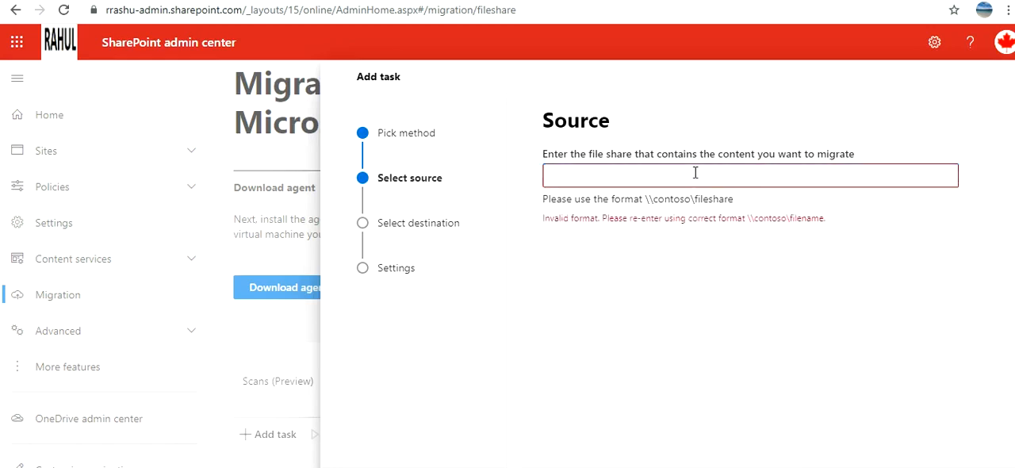
{"action": "type", "text": "\\\\rahul\\C$\\Users\\rahul\\Documents\\ToSharepoint"}
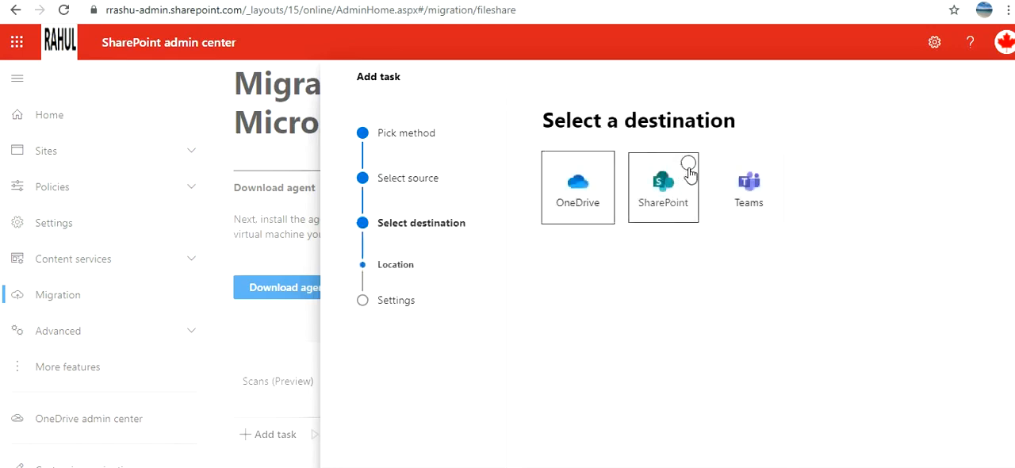
Choose SharePoint as destination, append /sites/pub to the URL, and list the Pub site's locations
{"action": "left_click", "coordinate": [663, 187]}
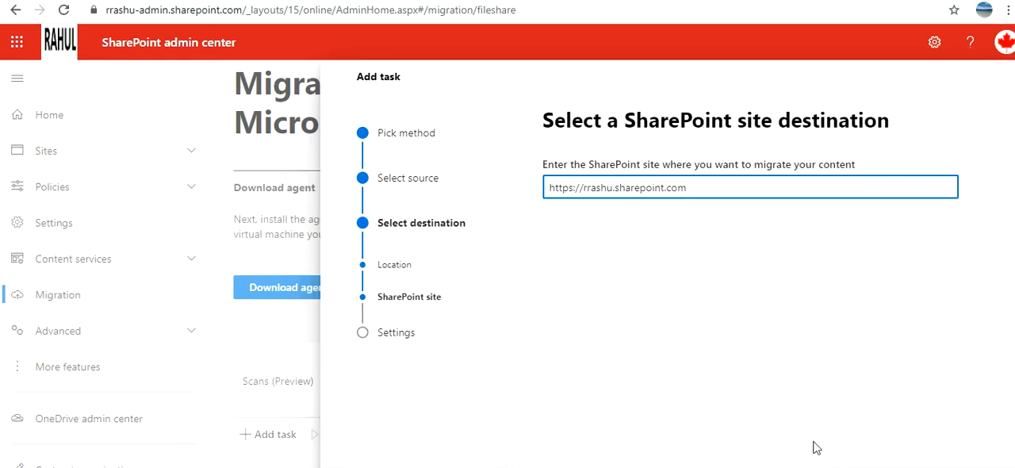
{"action": "type", "text": "/s"}
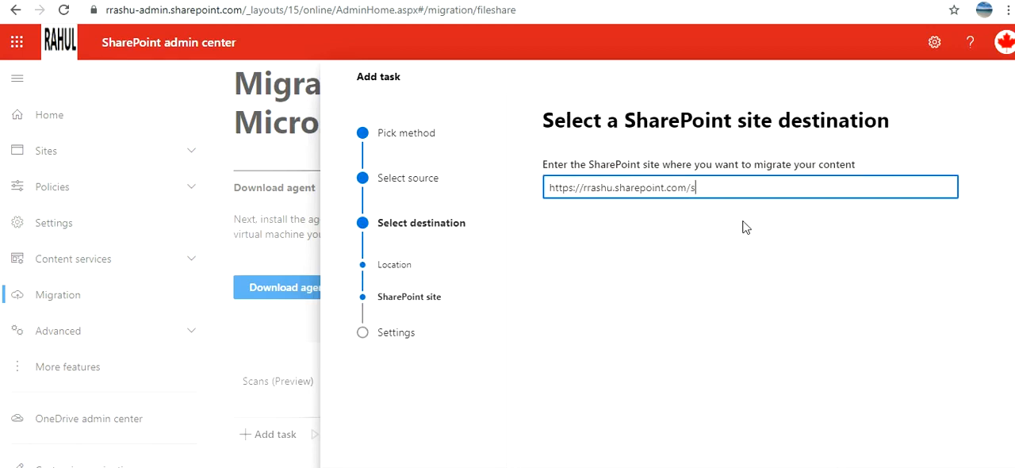
{"action": "type", "text": "ites/p"}
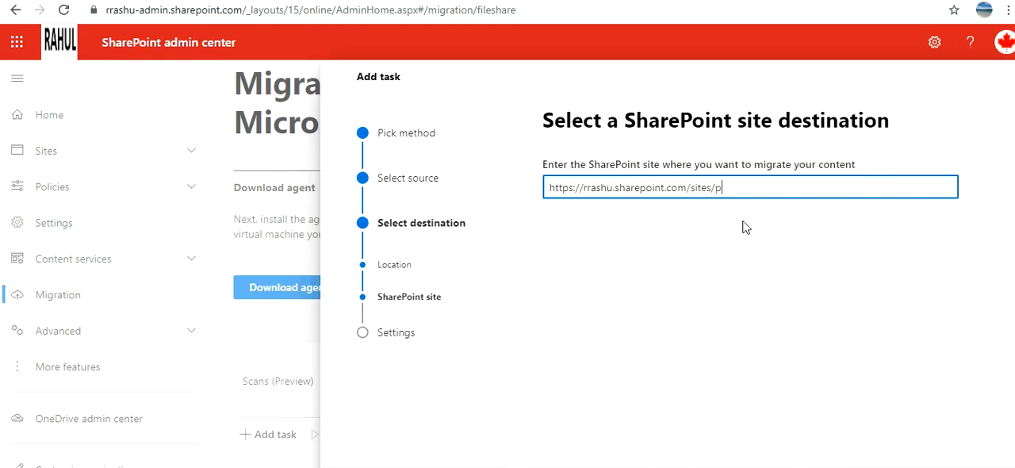
{"action": "type", "text": "ub"}
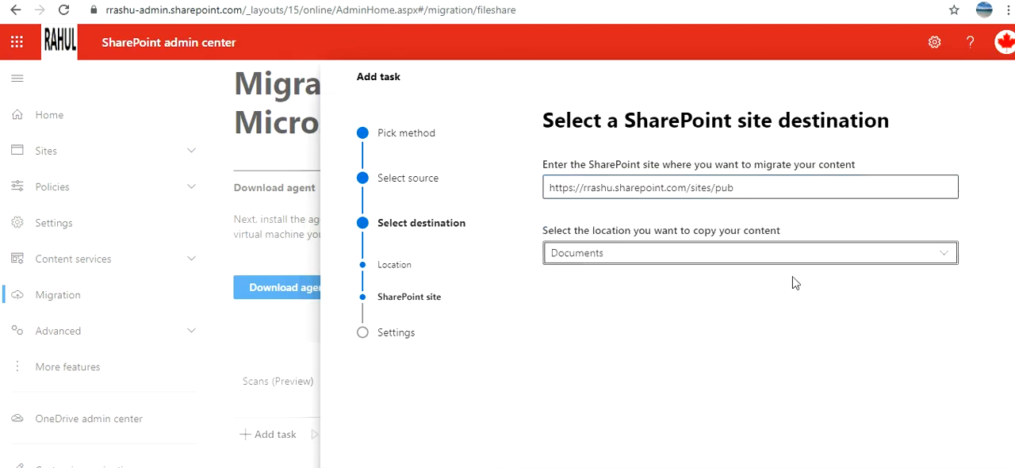
{"action": "left_click", "coordinate": [748, 252]}
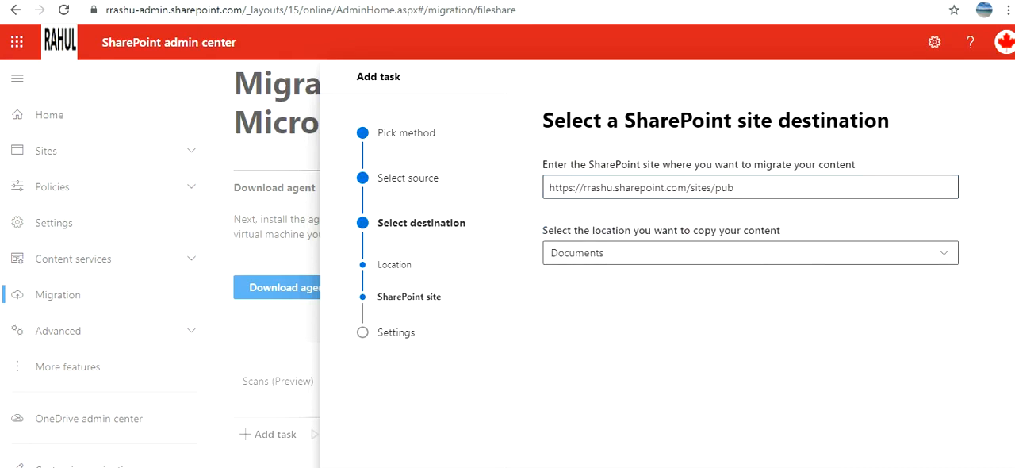
{"action": "left_click", "coordinate": [748, 252]}
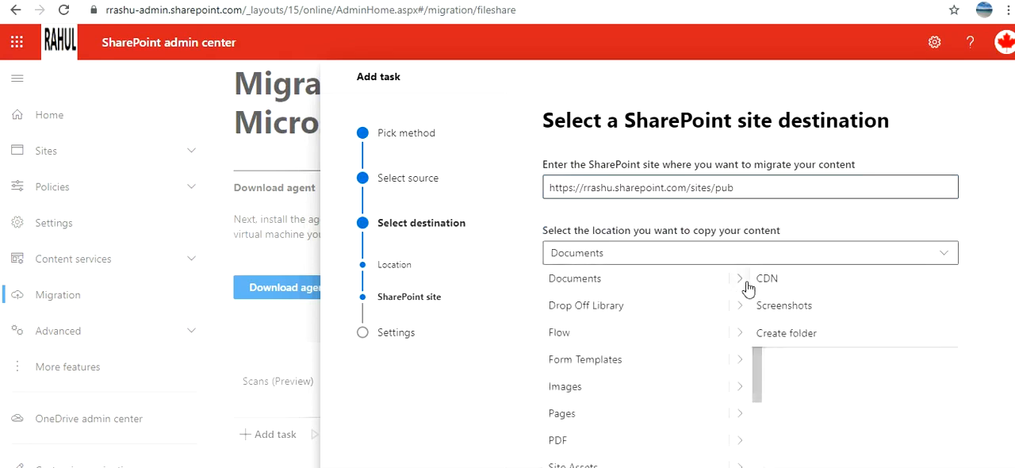
{"action": "mouse_move", "coordinate": [773, 320]}
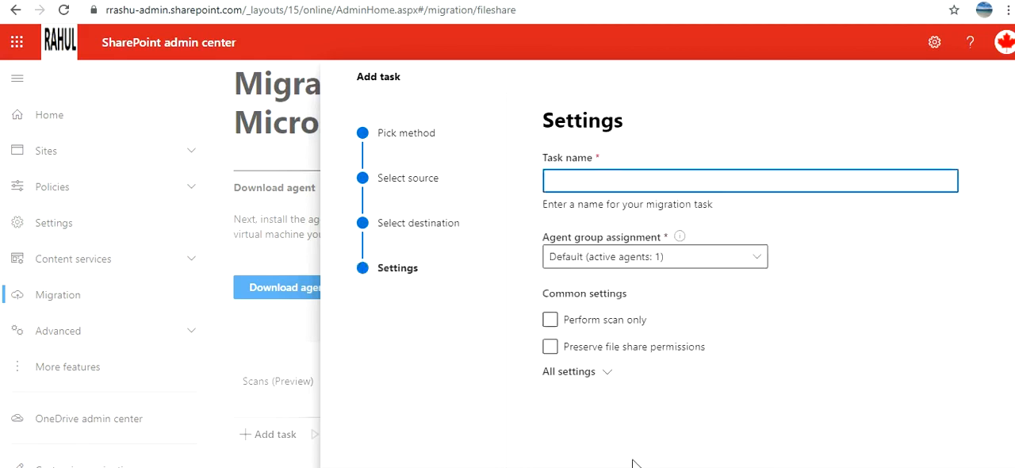
{"action": "mouse_move", "coordinate": [654, 308]}
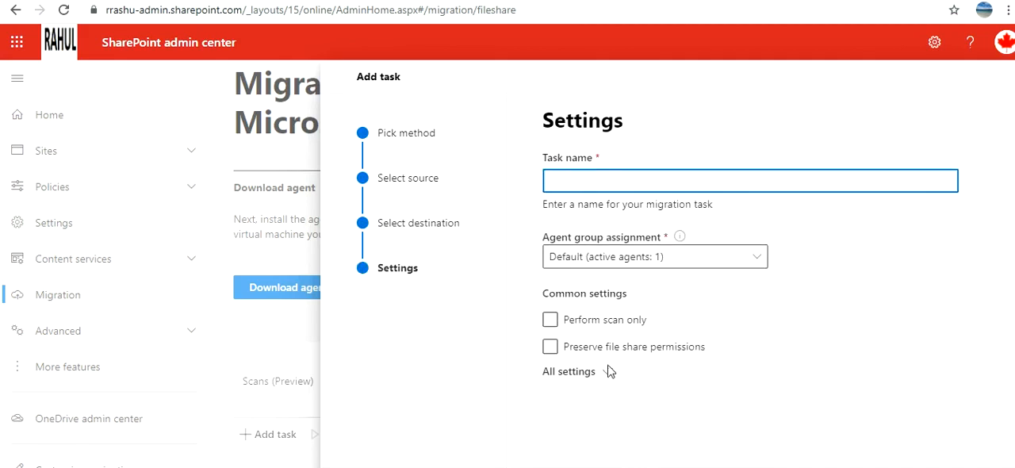
Expand all settings, enable Preserve file share permissions, and review Filters and Users options
{"action": "left_click", "coordinate": [568, 371]}
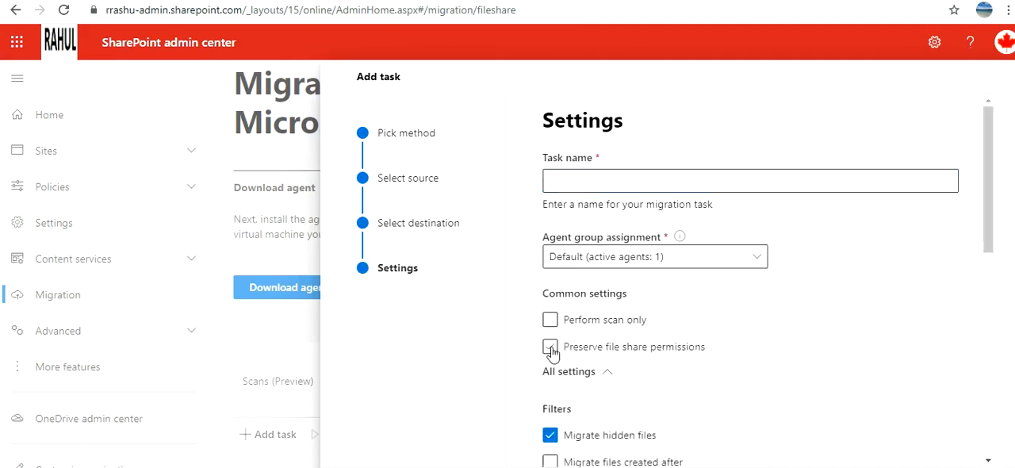
{"action": "left_click", "coordinate": [551, 346]}
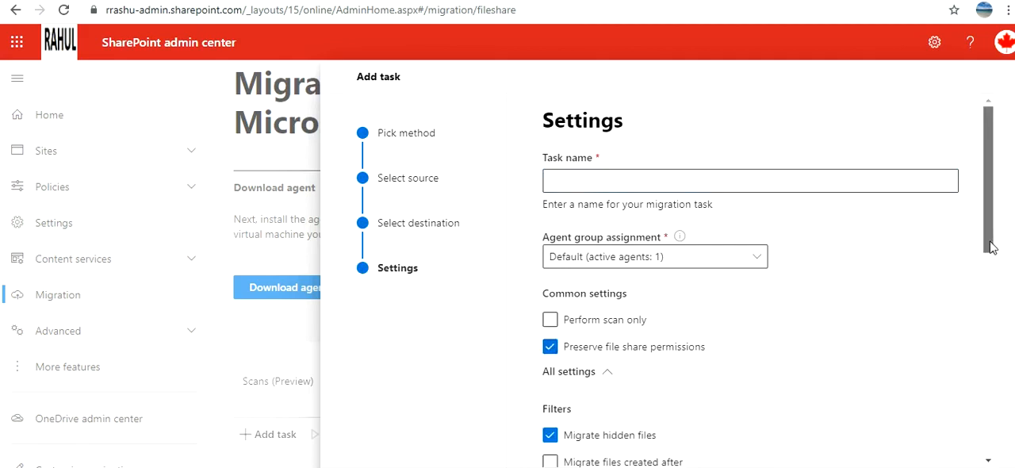
{"action": "scroll", "scroll_direction": "down", "scroll_amount": 3}
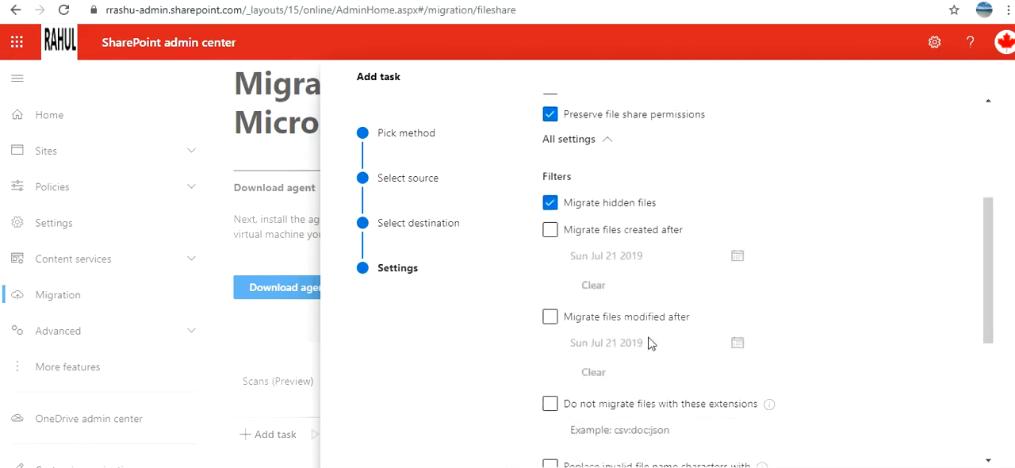
{"action": "scroll", "scroll_direction": "down", "scroll_amount": 3}
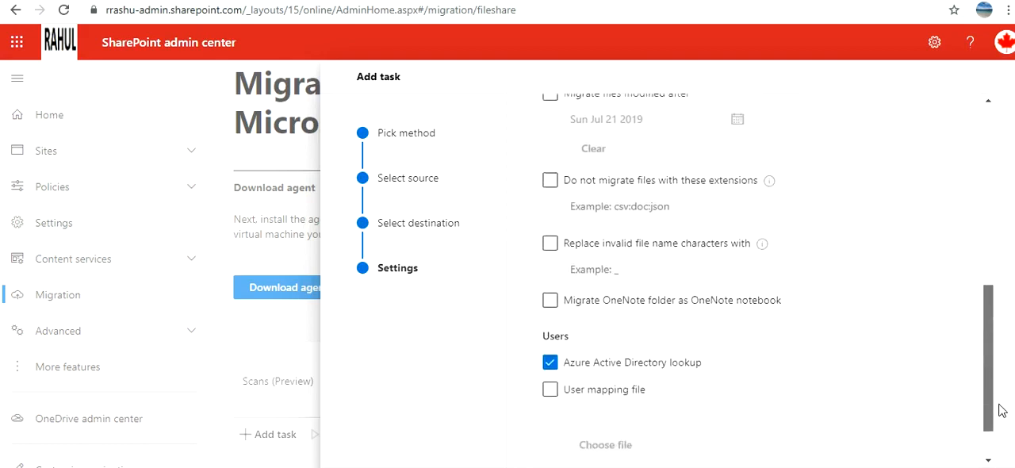
{"action": "scroll", "scroll_direction": "down", "scroll_amount": 3}
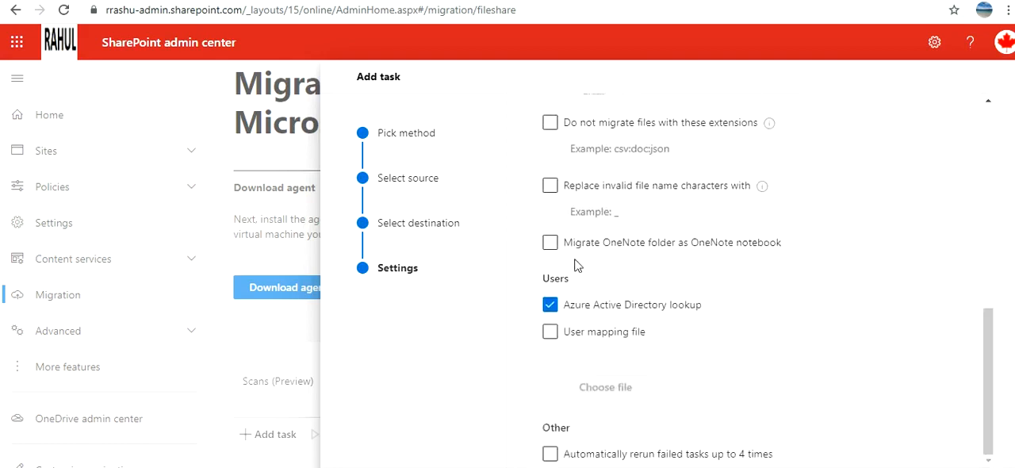
{"action": "left_click", "coordinate": [550, 331]}
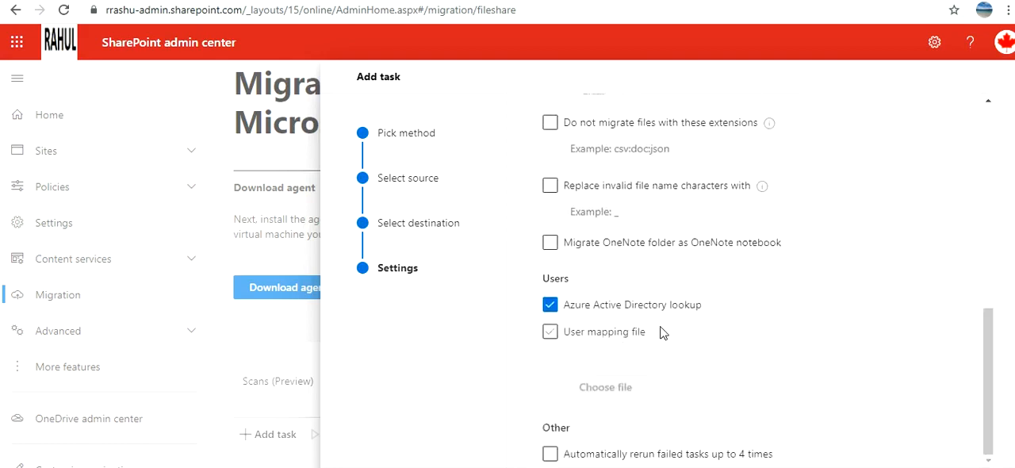
{"action": "left_click", "coordinate": [551, 331]}
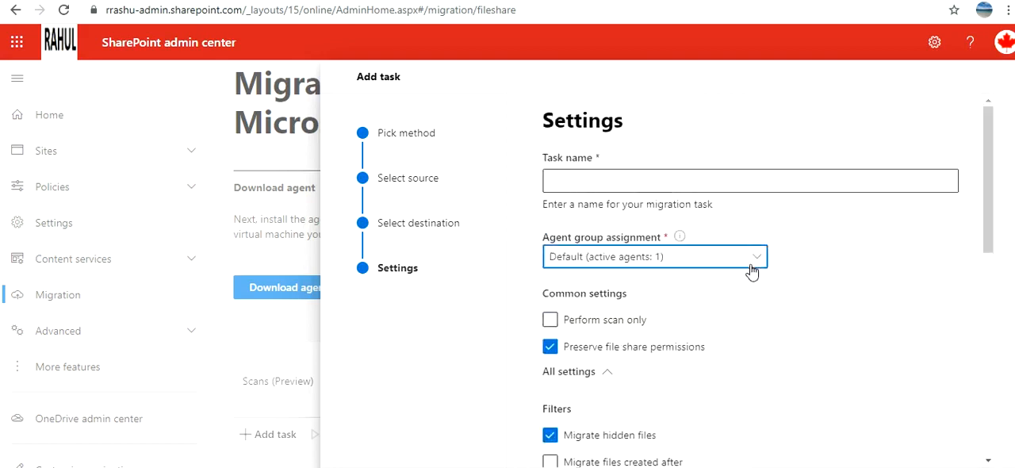
{"action": "mouse_move", "coordinate": [758, 298]}
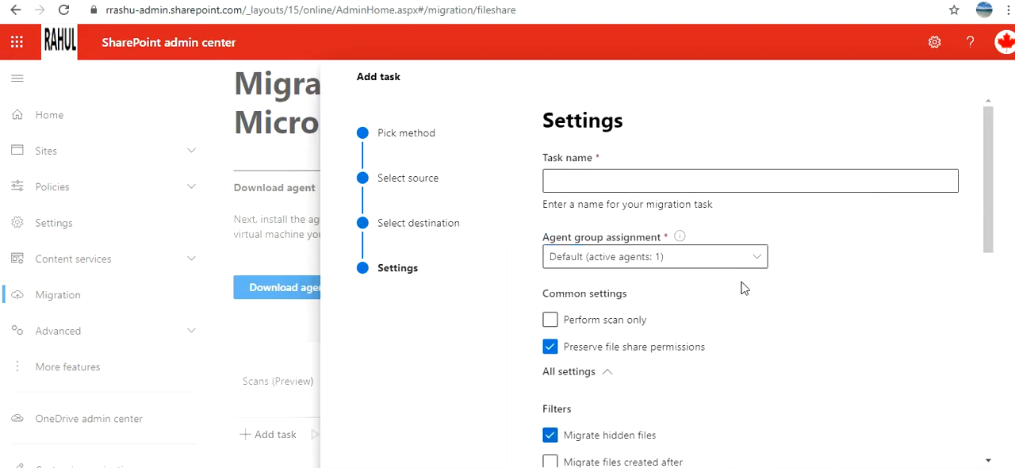
Name the new migration task 'test'
{"action": "left_click", "coordinate": [748, 181]}
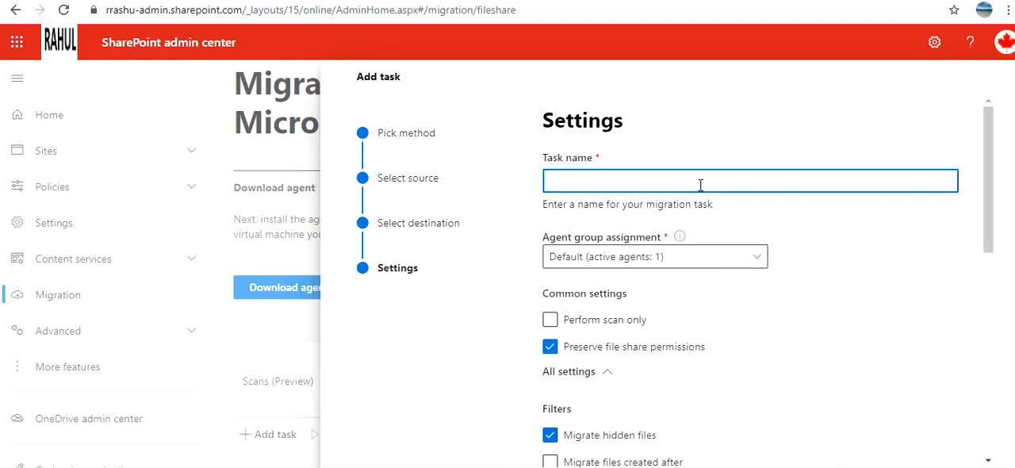
{"action": "type", "text": "test"}
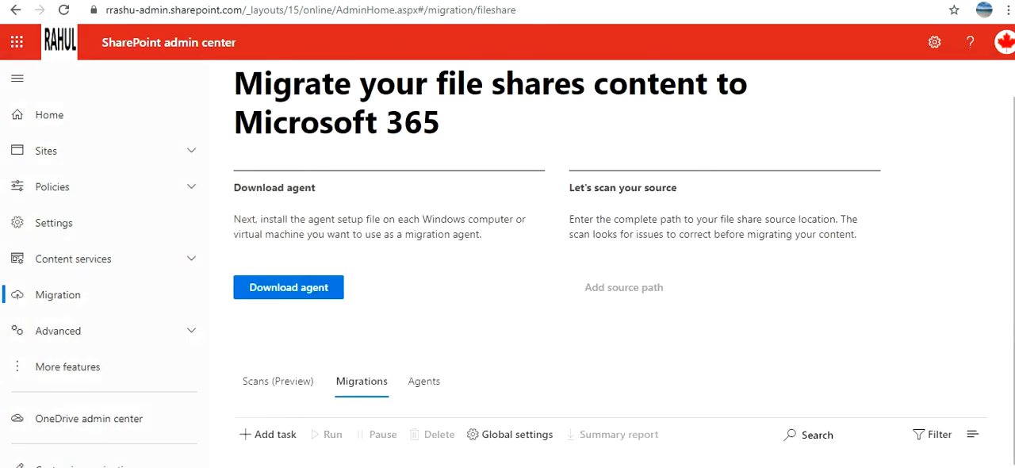
Select the test task in the Migrations list and view its details reaching 100% completed
{"action": "scroll", "scroll_direction": "down", "scroll_amount": 3}
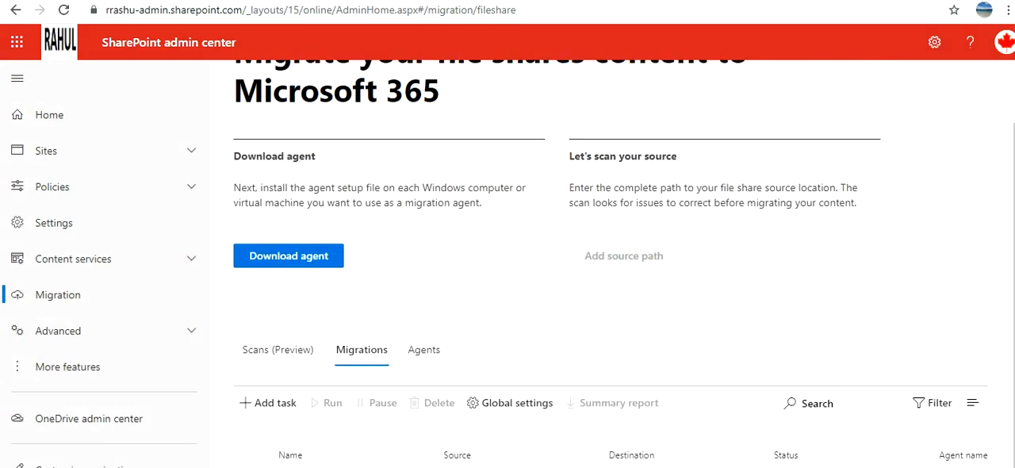
{"action": "mouse_move", "coordinate": [820, 429]}
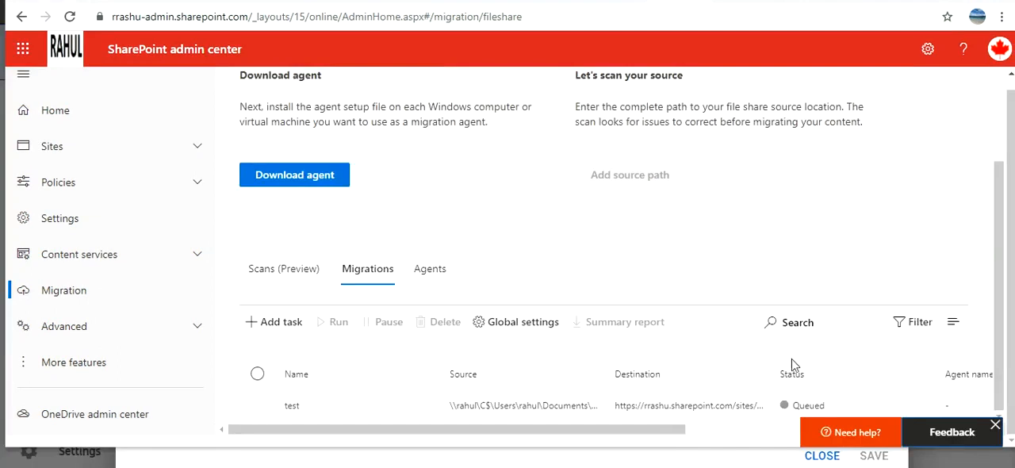
{"action": "mouse_move", "coordinate": [397, 365]}
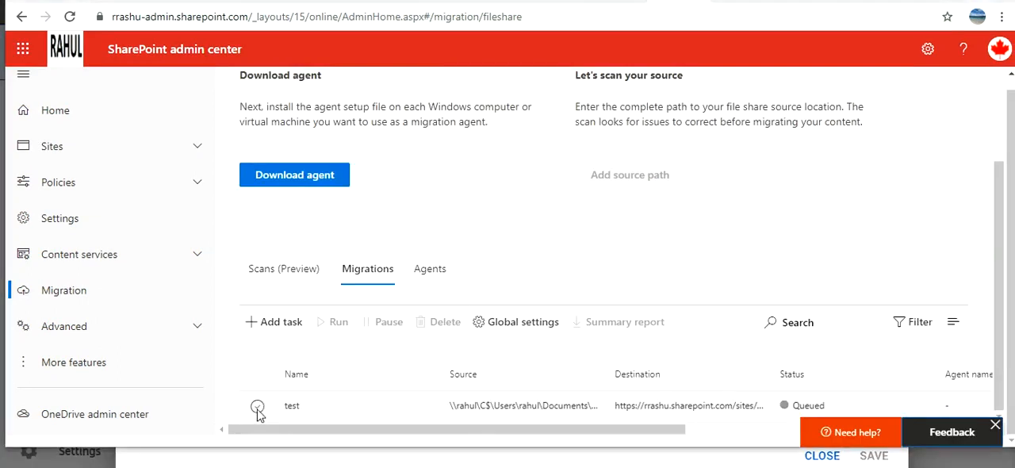
{"action": "left_click", "coordinate": [256, 406]}
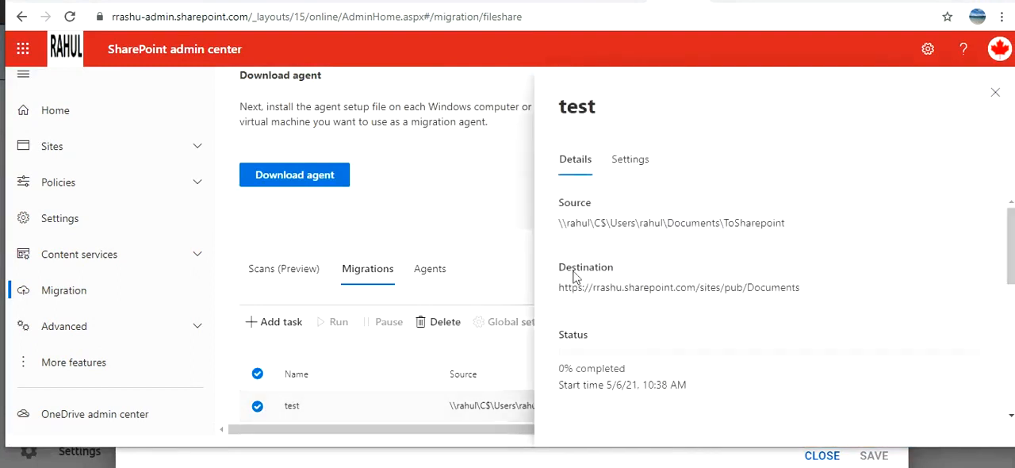
{"action": "mouse_move", "coordinate": [533, 289]}
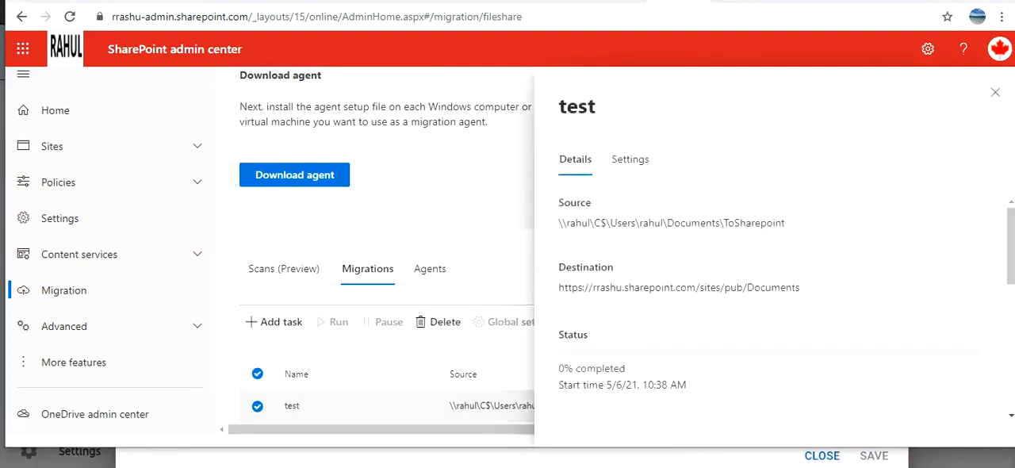
{"action": "left_click", "coordinate": [338, 321]}
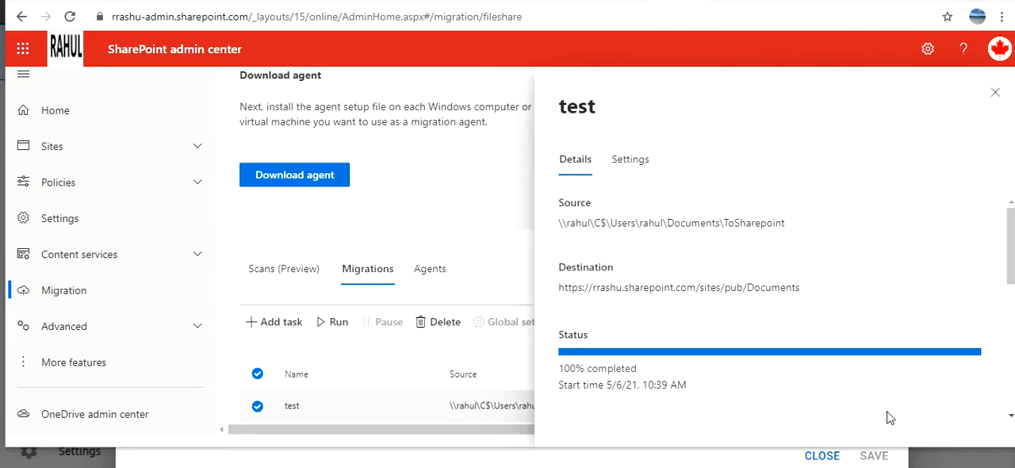
{"action": "mouse_move", "coordinate": [791, 10]}
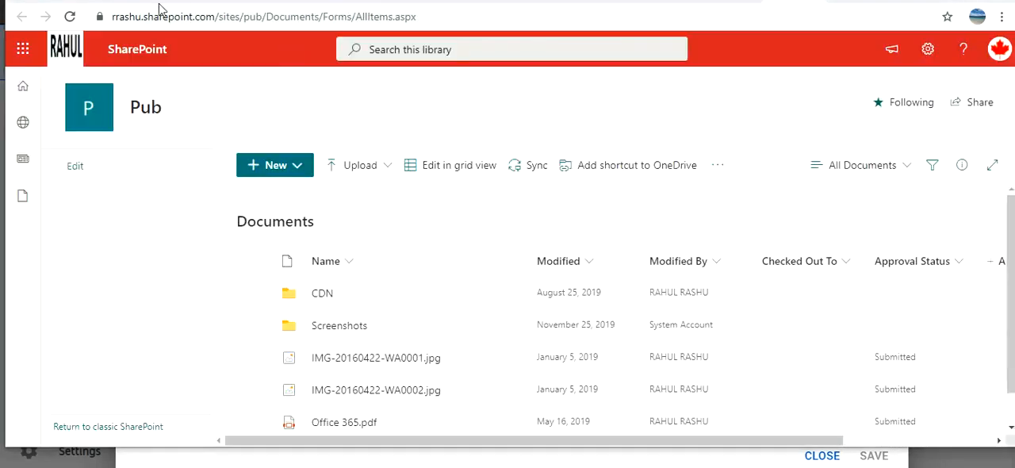
Refresh the Pub site Documents library to show the migrated Home Questionnaire PDFs
{"action": "left_click", "coordinate": [69, 16]}
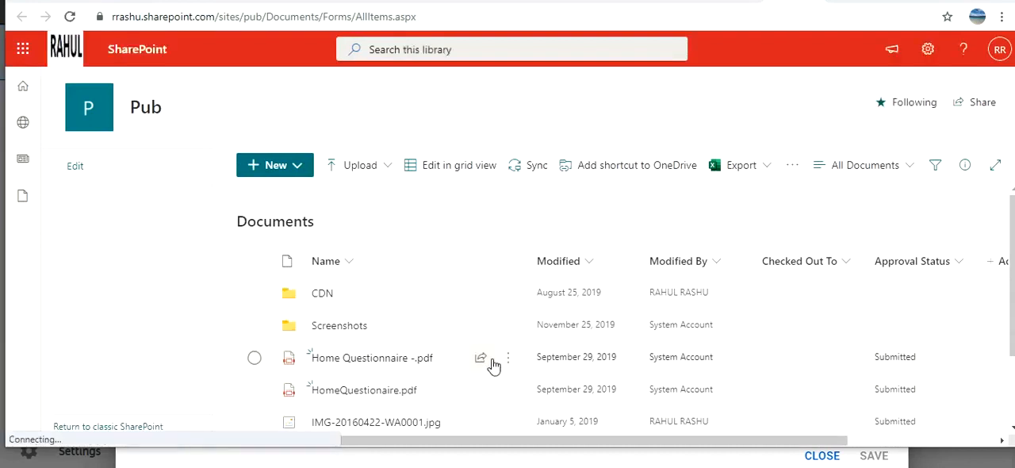
{"action": "mouse_move", "coordinate": [435, 250]}
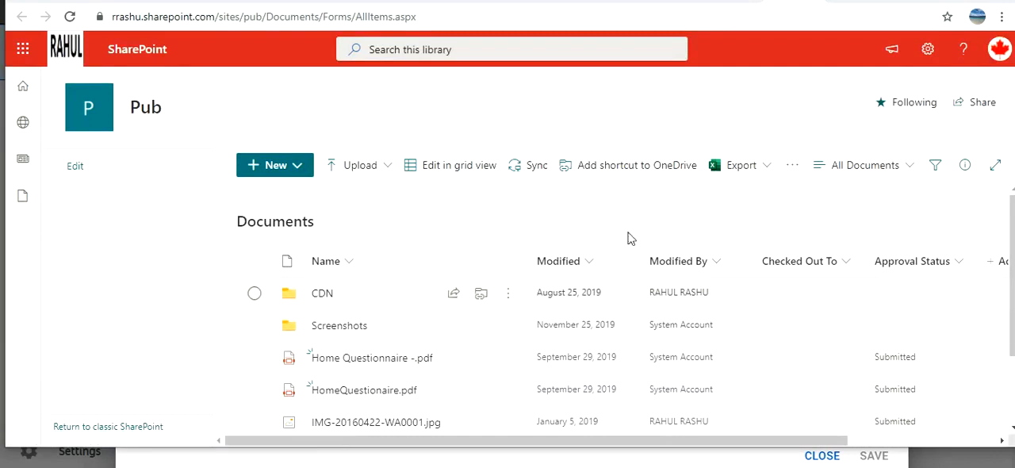
{"action": "mouse_move", "coordinate": [834, 330]}
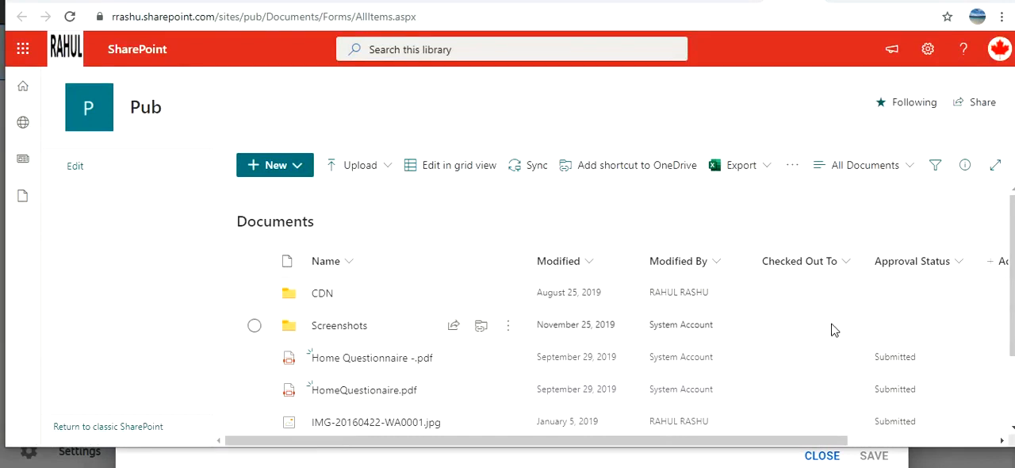